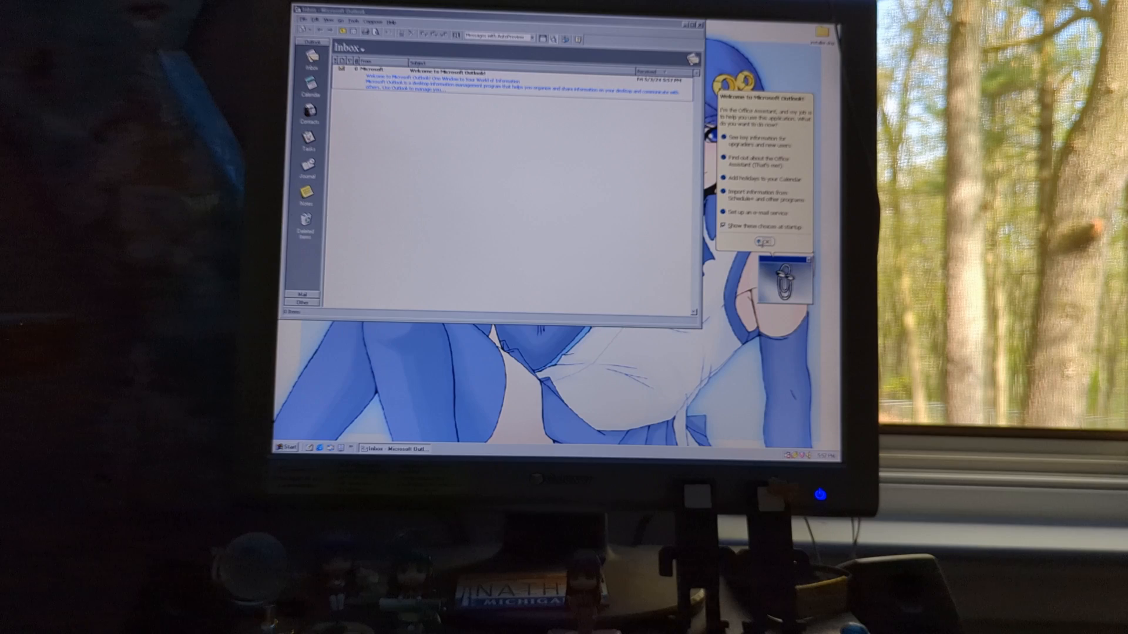
Step: Read the Welcome to Microsoft Outlook! message, then draft and send a new mail message
double_click(431, 71)
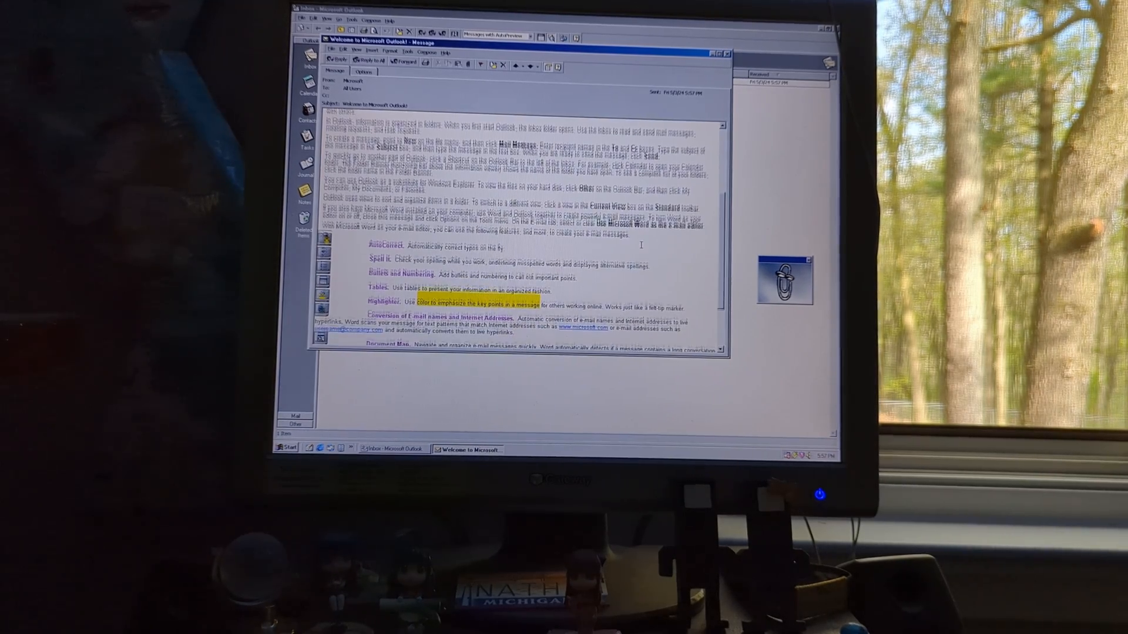
scroll(down, 3)
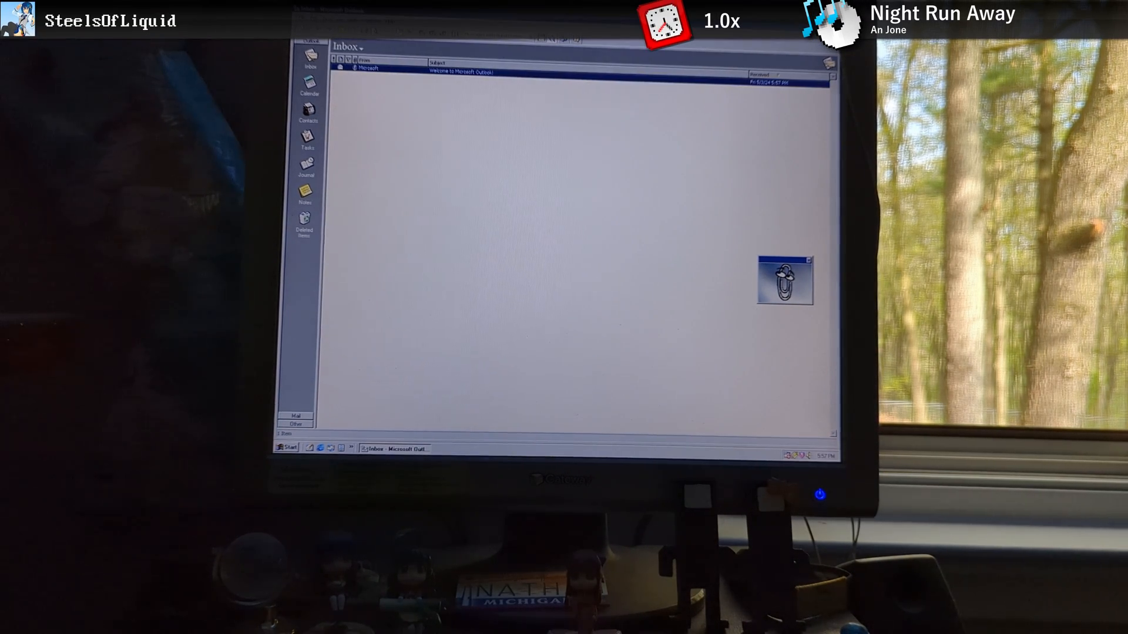
click(310, 58)
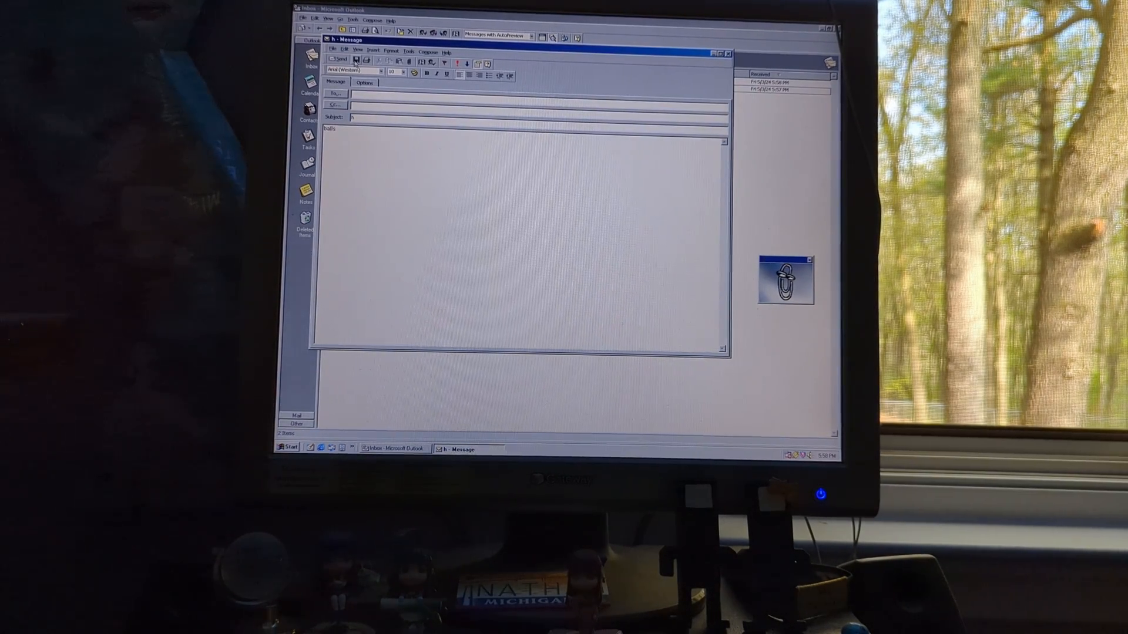
click(307, 90)
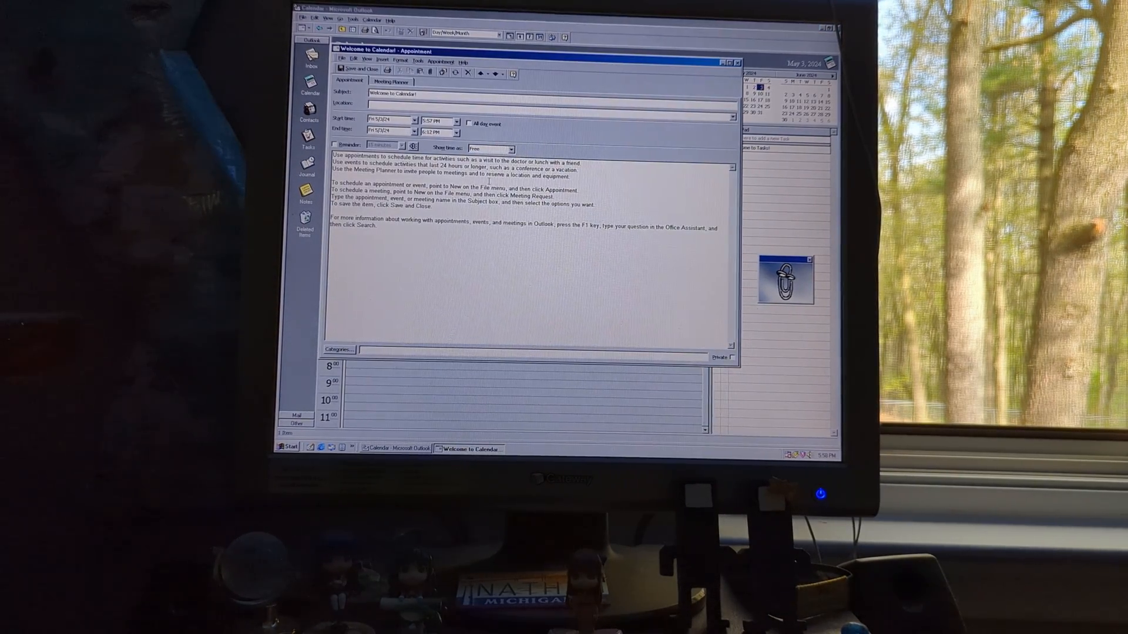
Step: Close the Welcome to Calendar! appointment before moving to Contacts
click(354, 70)
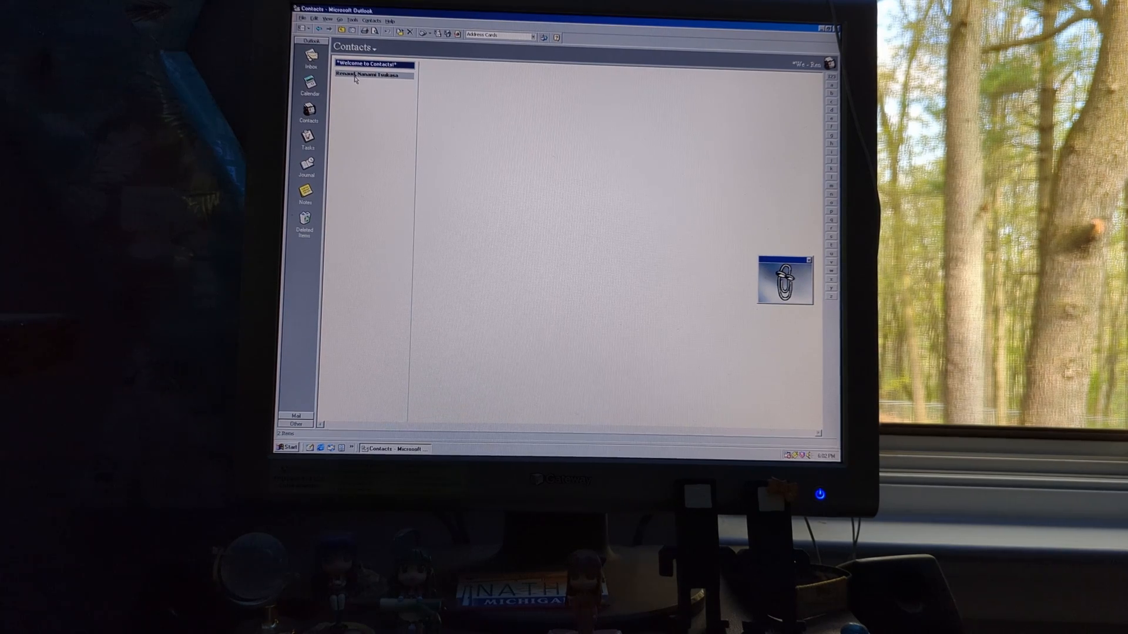
Step: View the welcome contact card and close it
double_click(370, 64)
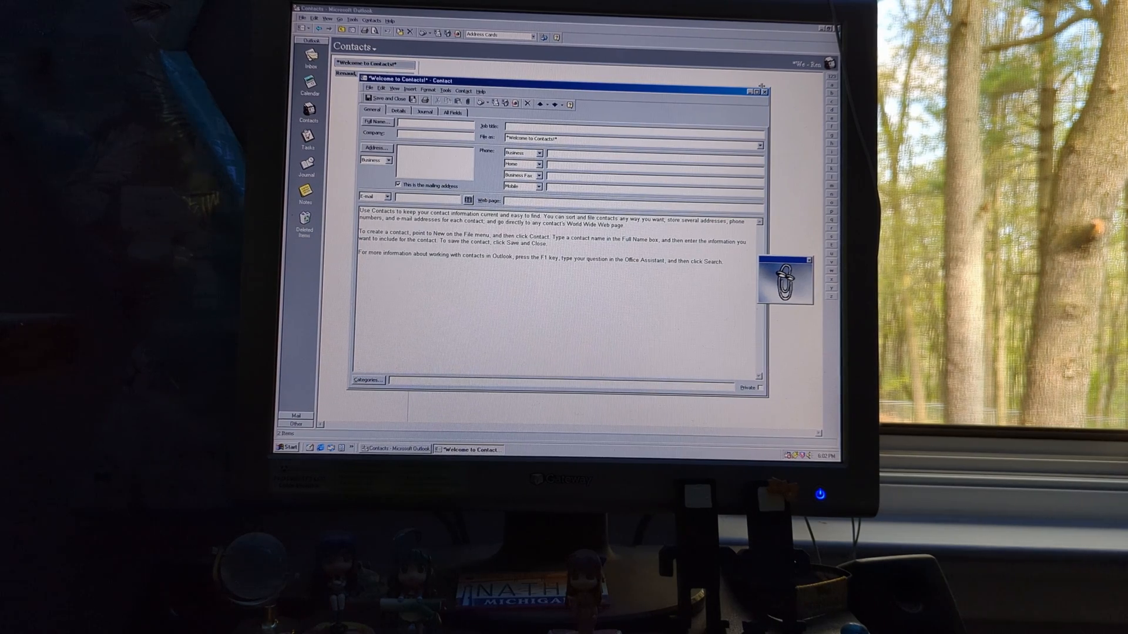
click(385, 104)
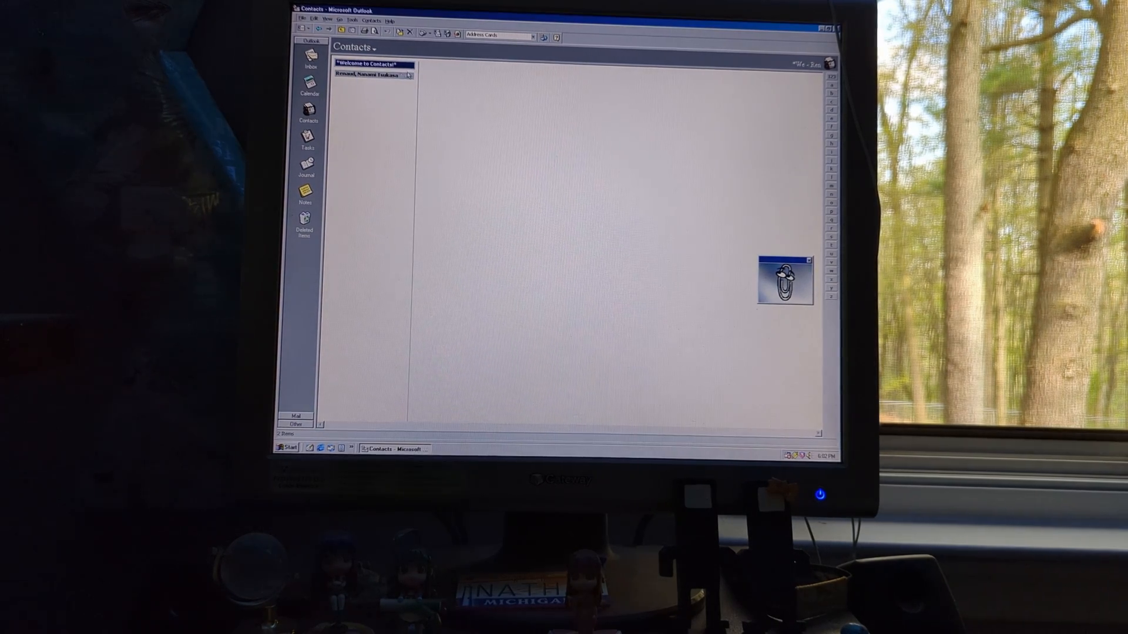
Step: Review the second contact's General and Details pages, including birthday, then close the card
double_click(367, 75)
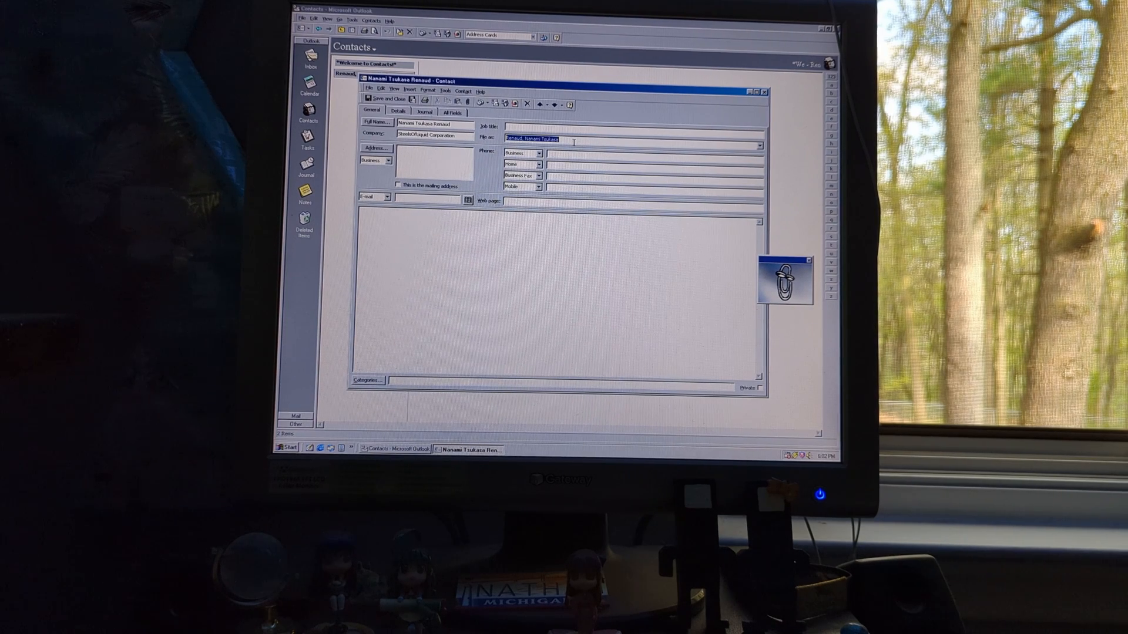
click(758, 139)
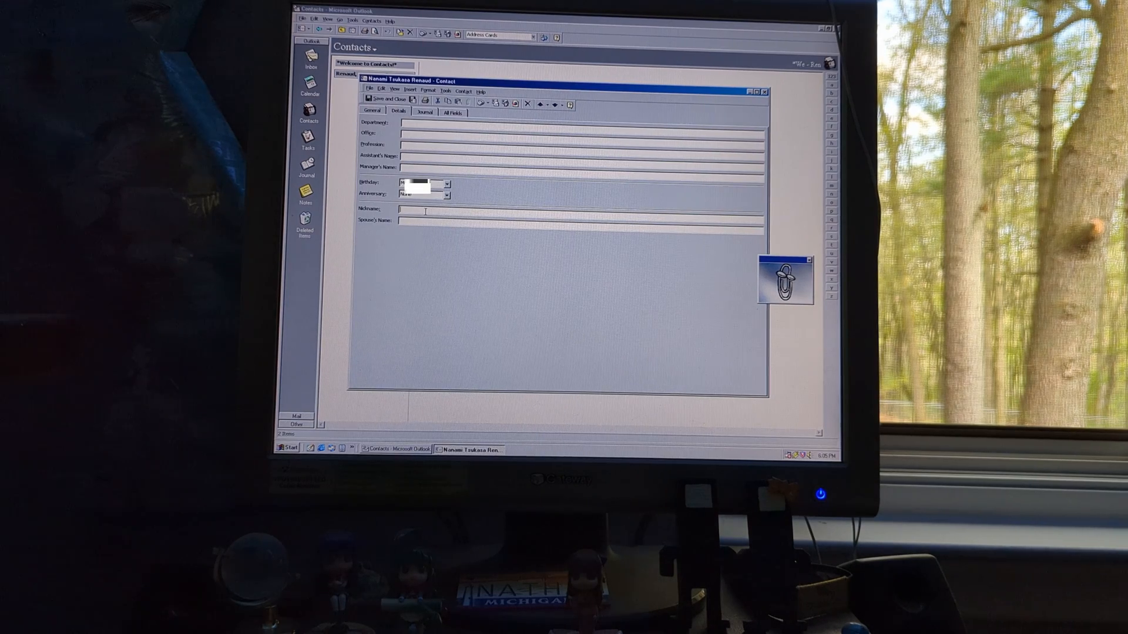
click(371, 110)
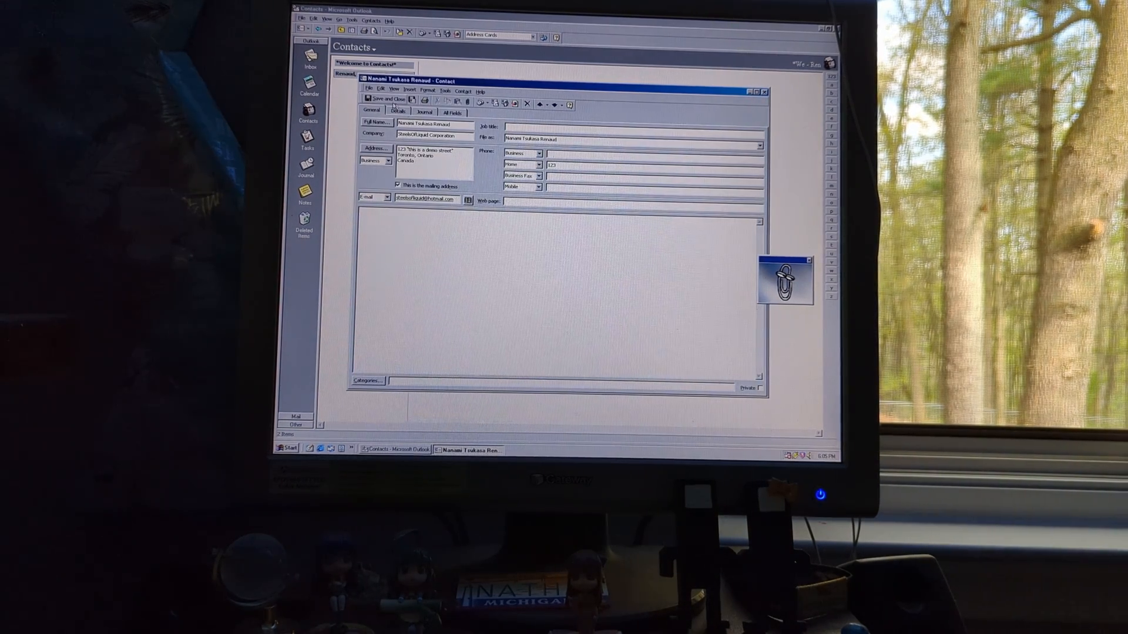
click(379, 99)
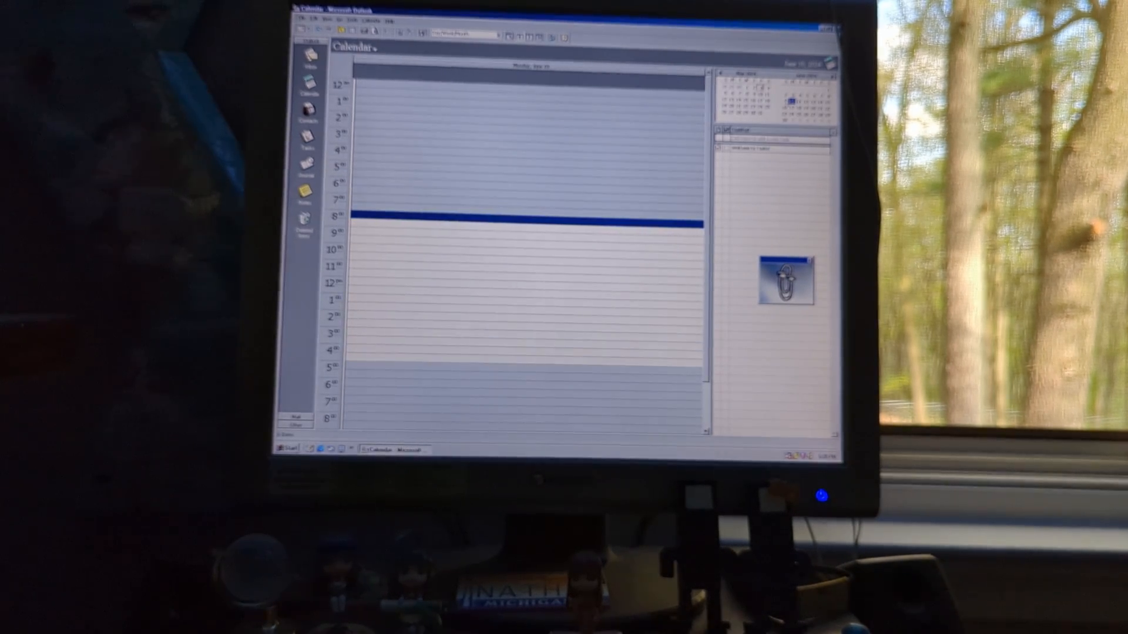
Step: Exit Outlook via the File menu, returning to the Windows desktop
click(308, 139)
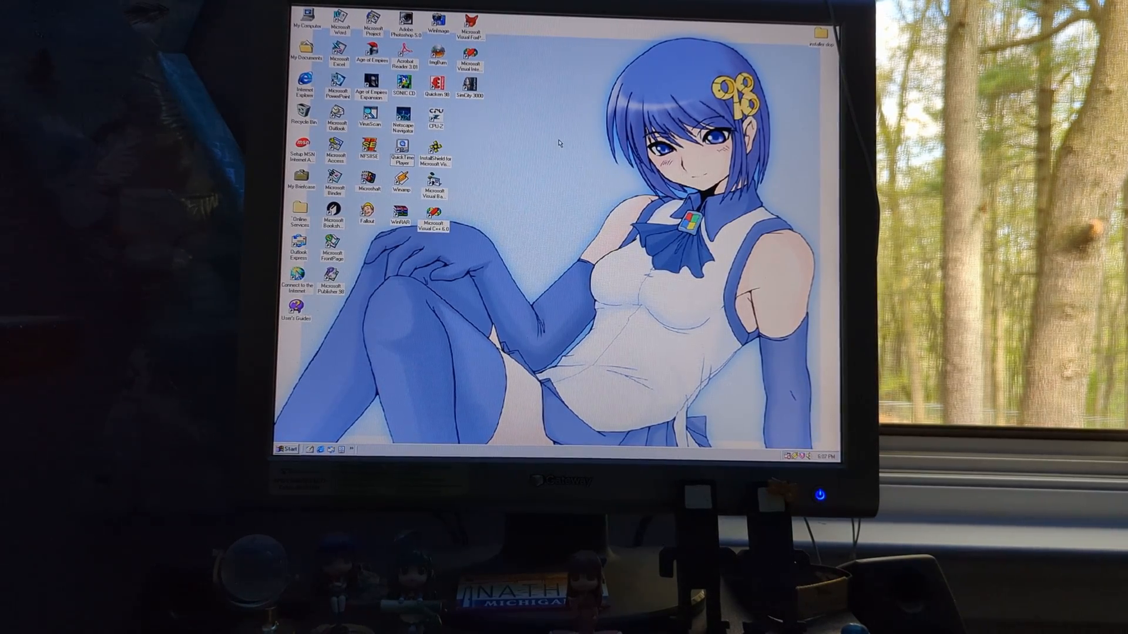
Step: Launch Access and run the Database Wizard with the Video Collection template, entering 'Windows Vista in 2023'
click(333, 158)
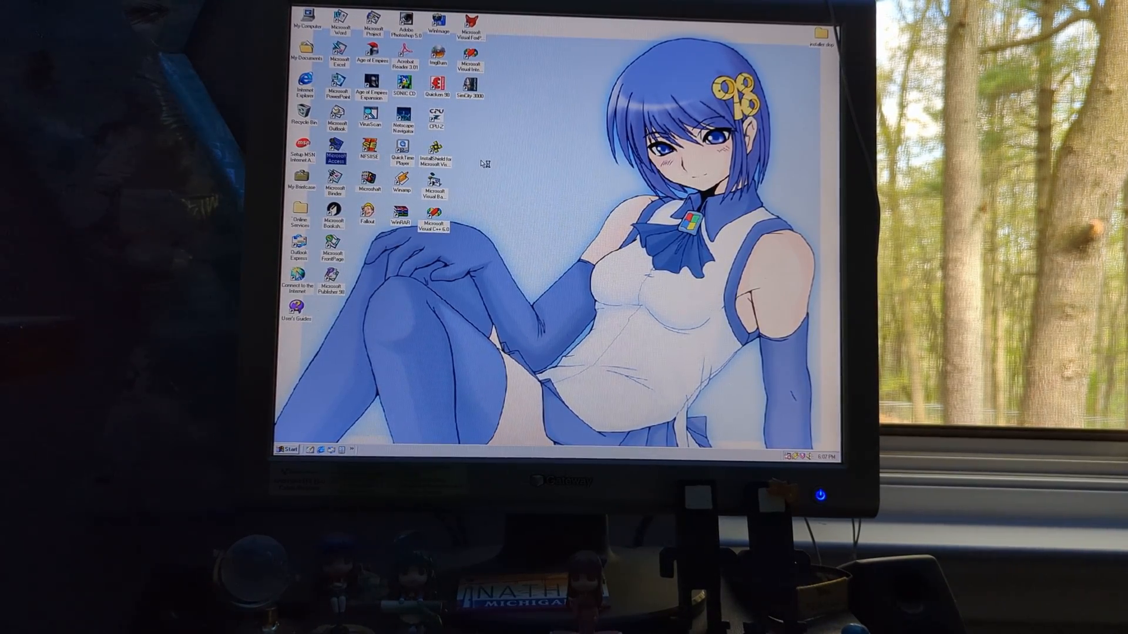
double_click(335, 153)
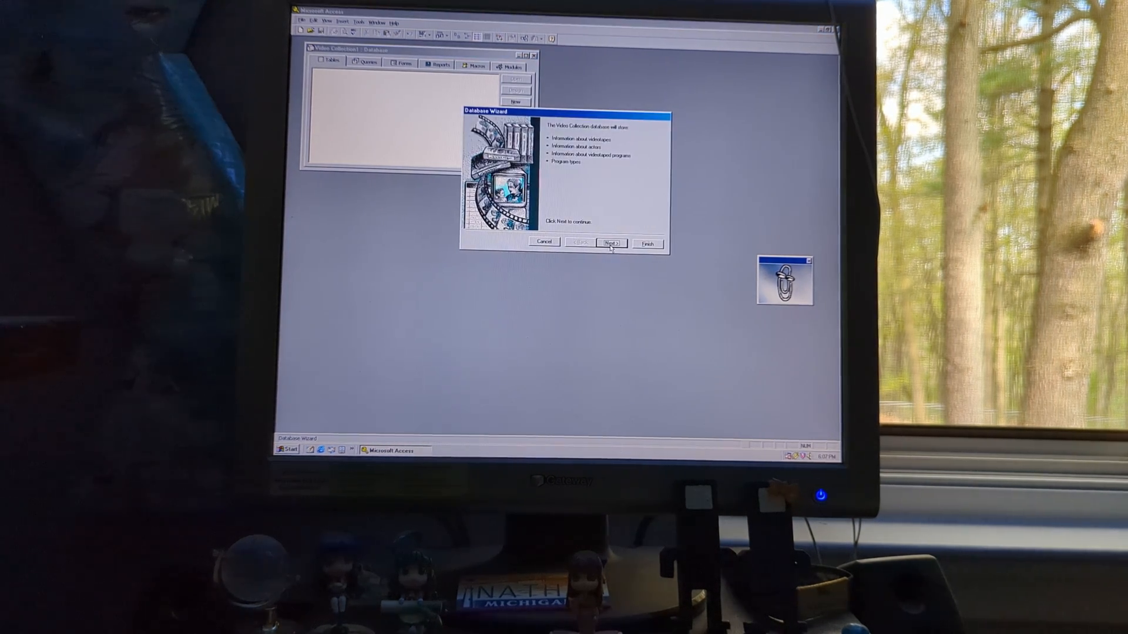
click(611, 242)
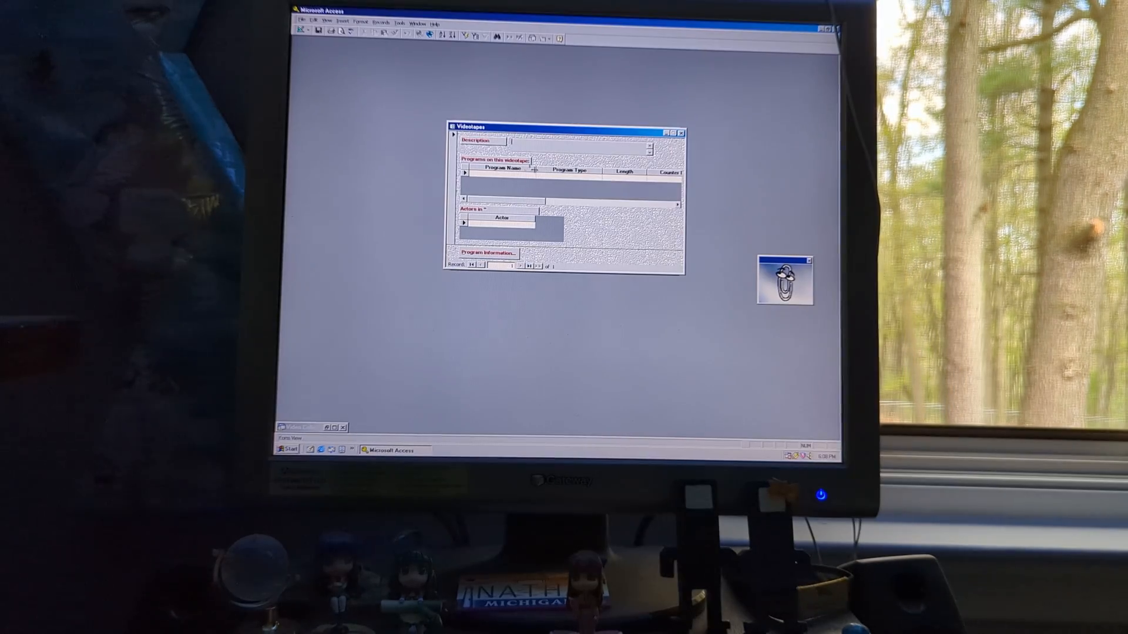
text(Windows Vista in 2023)
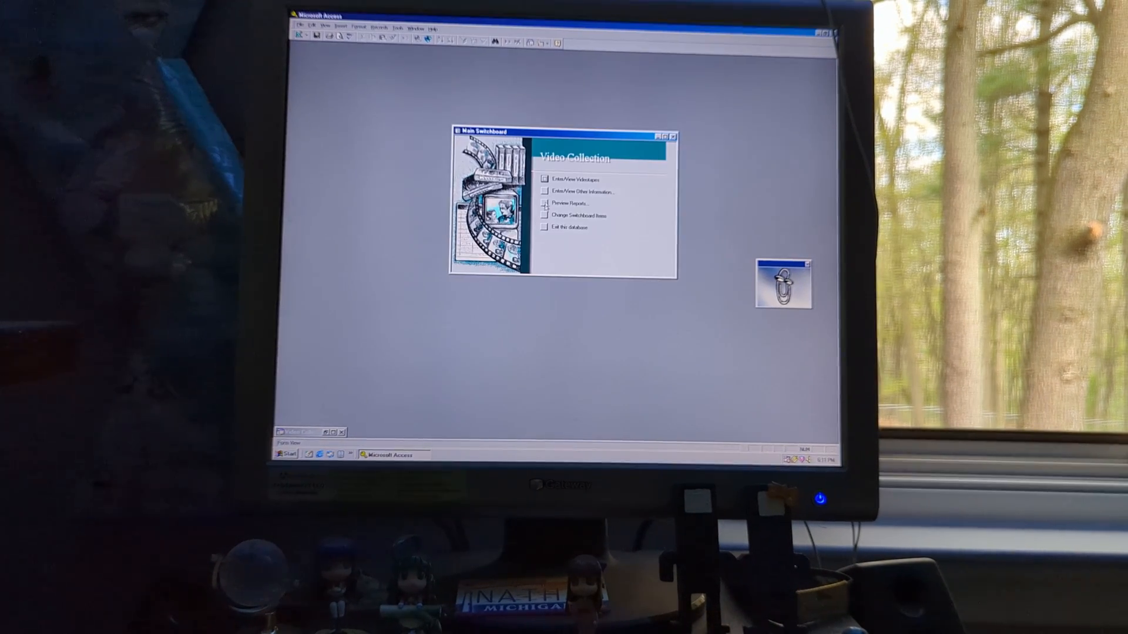
Step: Browse the Forms tab, view and close the Actors form, then exit Access for Office Binder
click(544, 204)
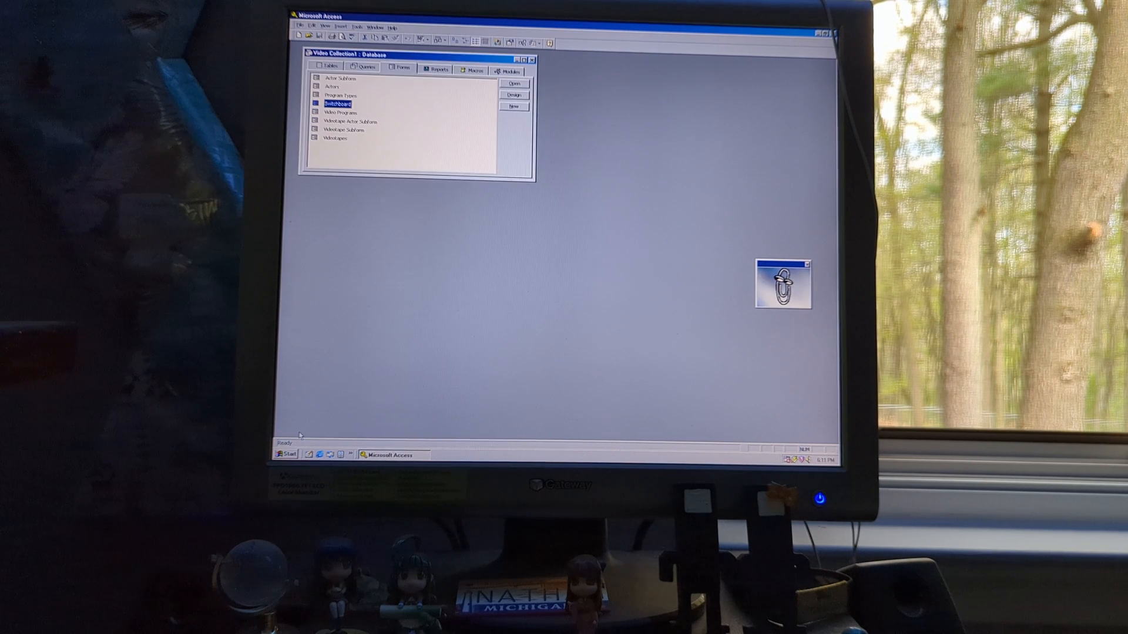
click(338, 113)
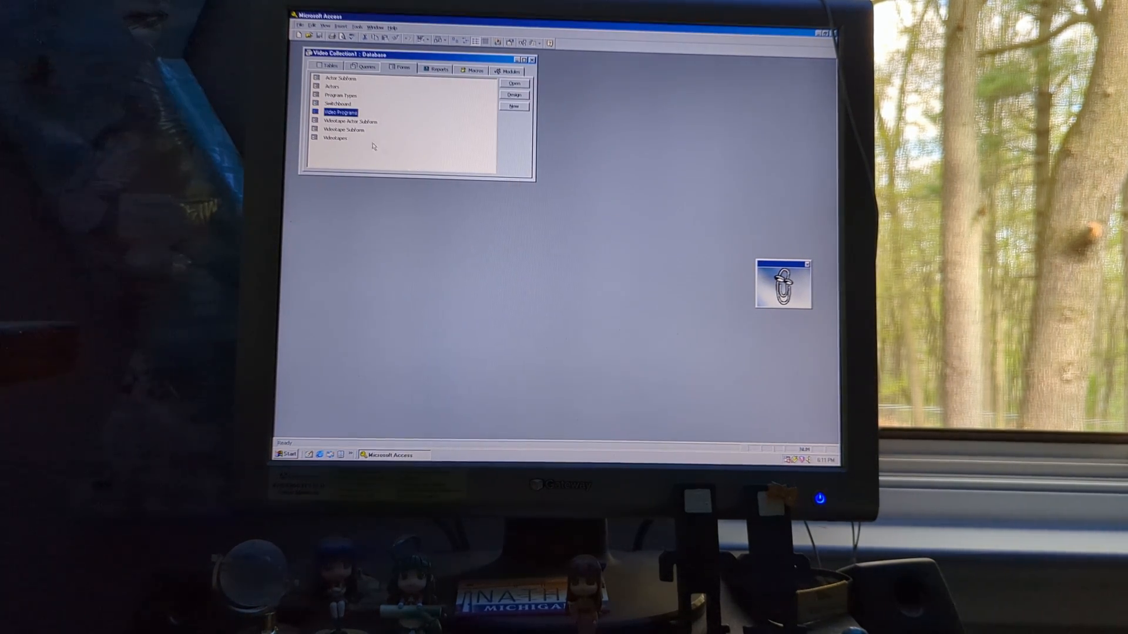
double_click(333, 86)
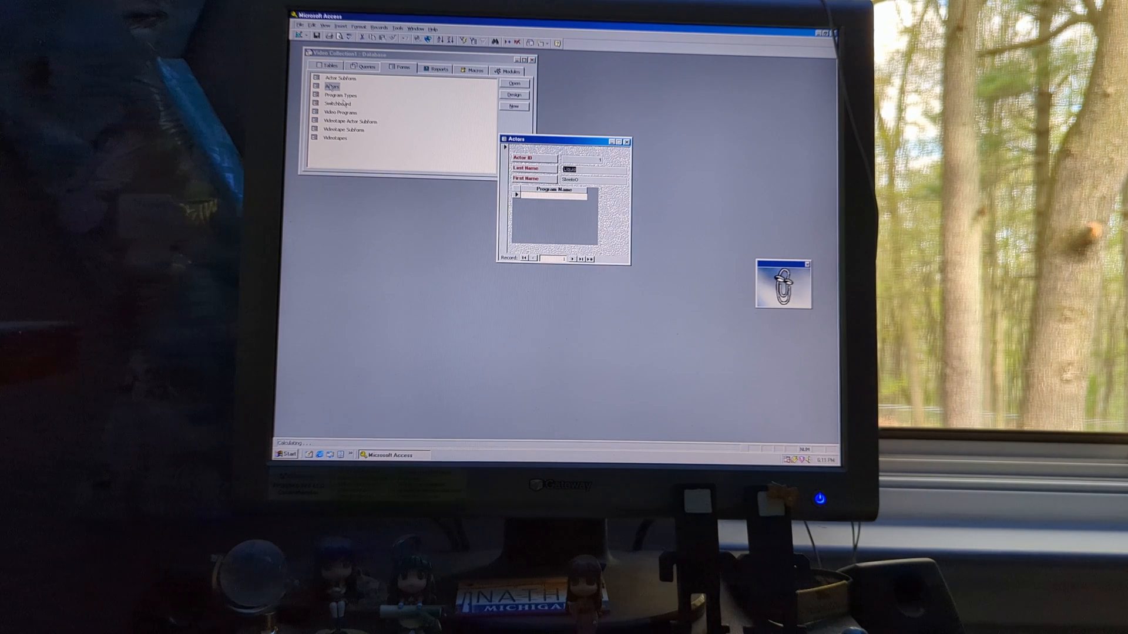
click(626, 140)
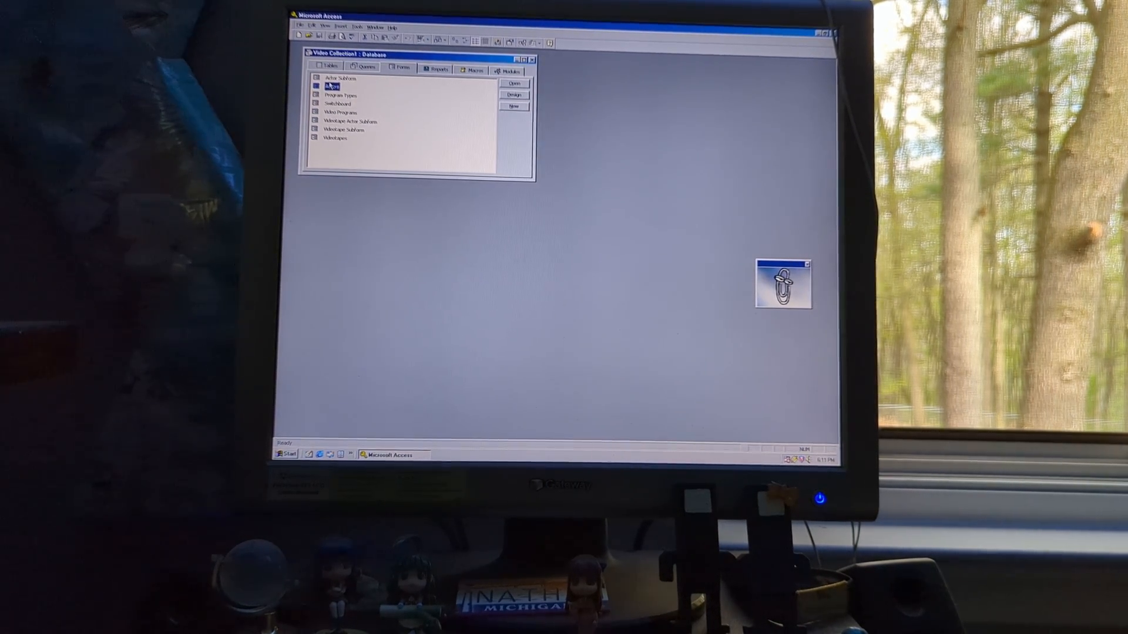
click(531, 59)
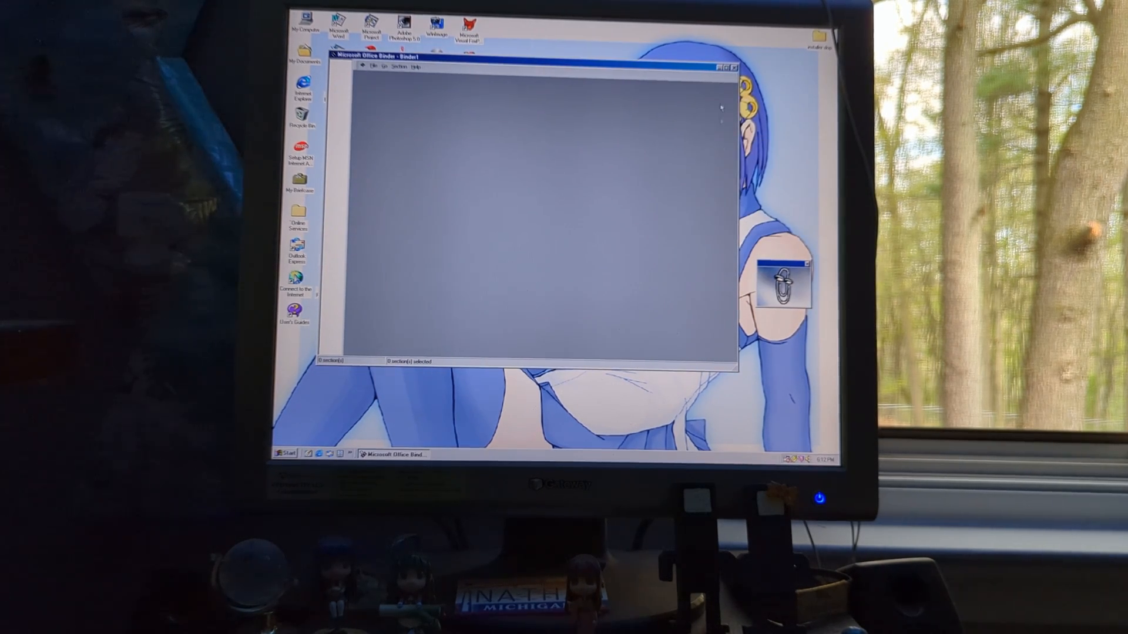
Step: Maximize Binder and add the United States document as a section from file
click(724, 67)
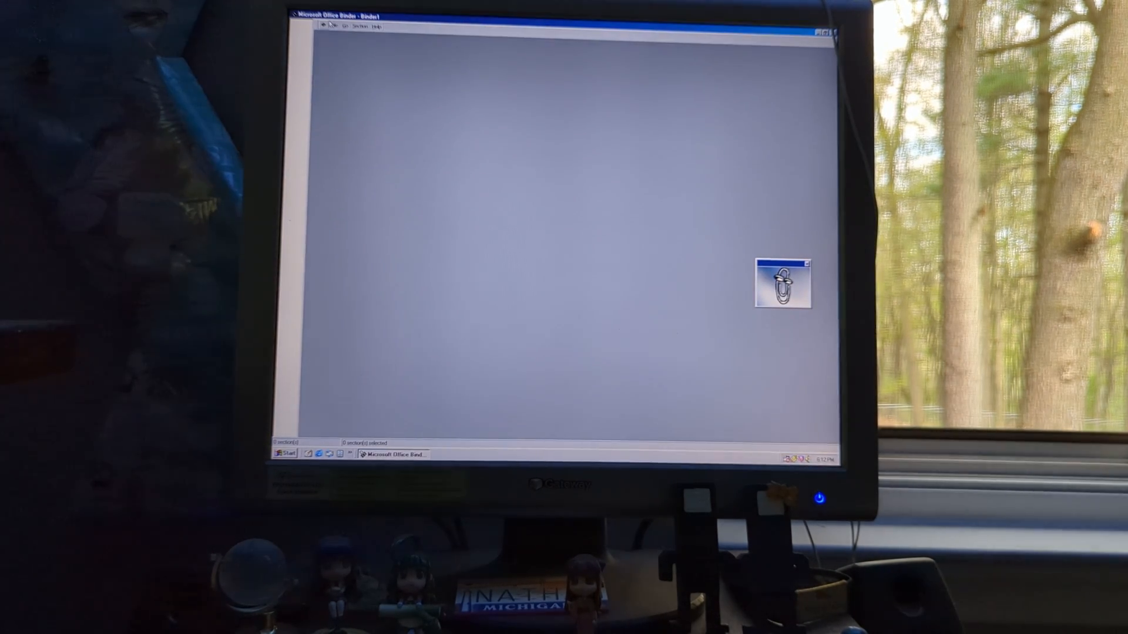
click(343, 27)
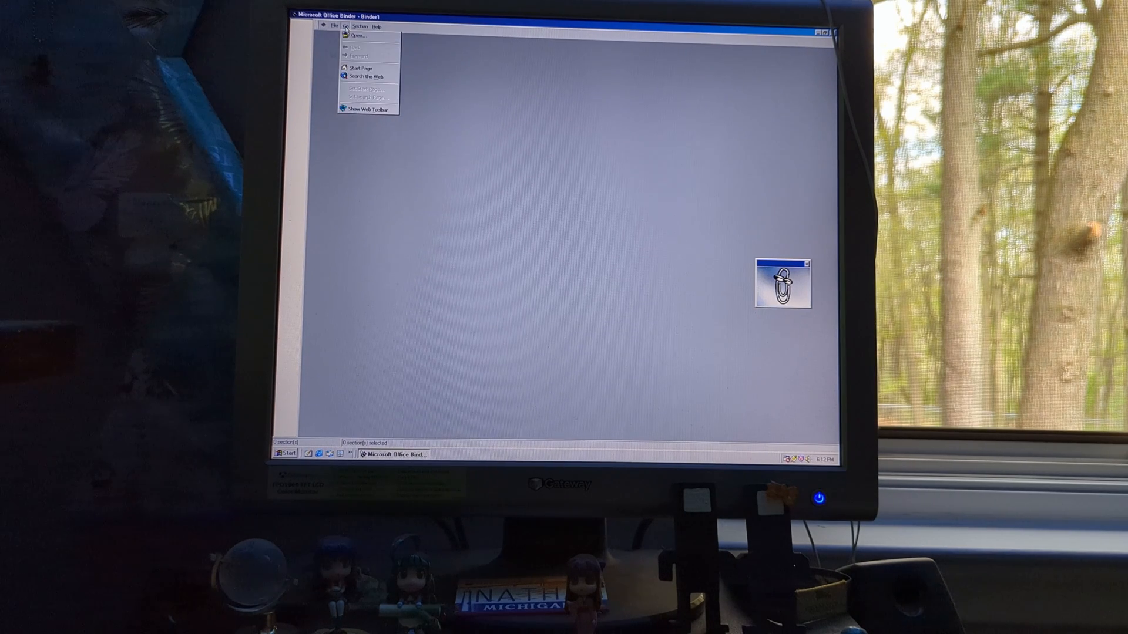
click(365, 27)
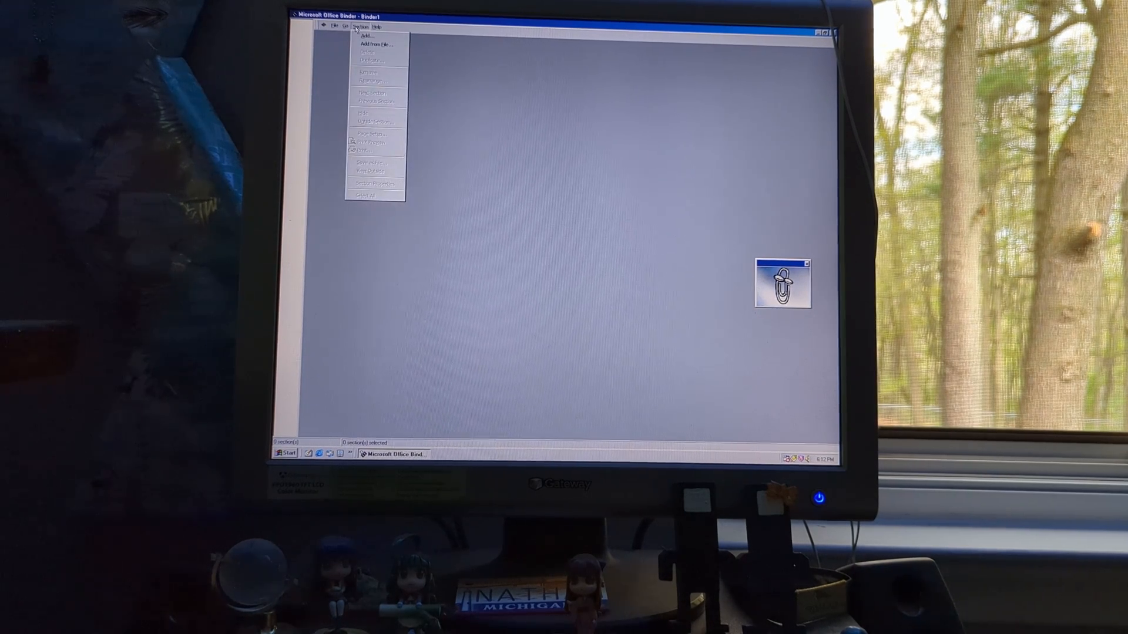
click(371, 43)
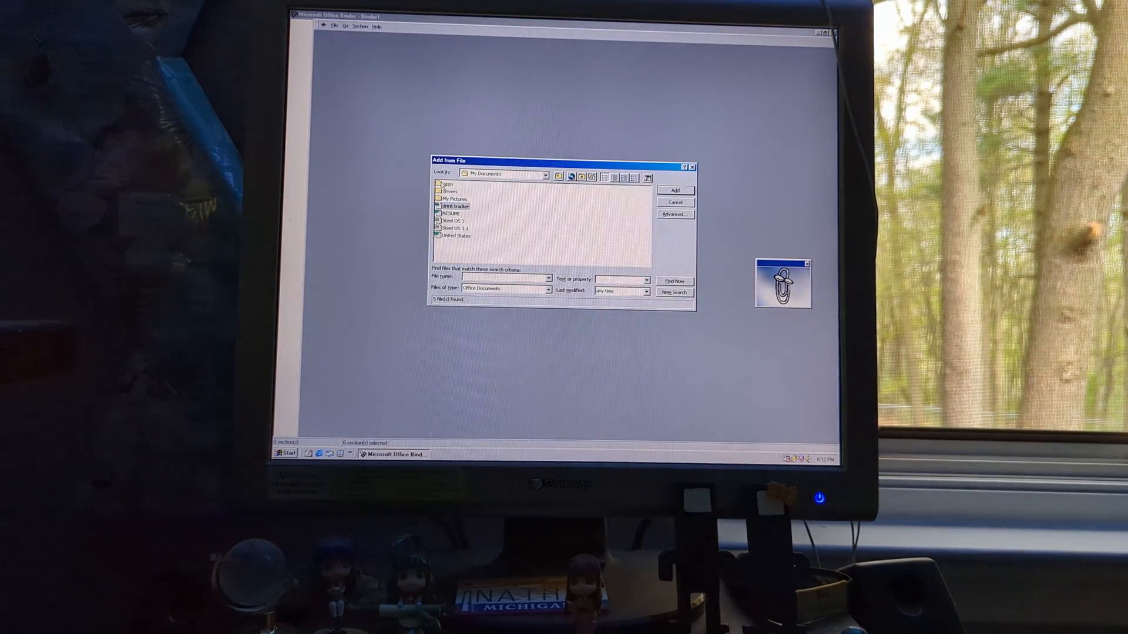
click(454, 236)
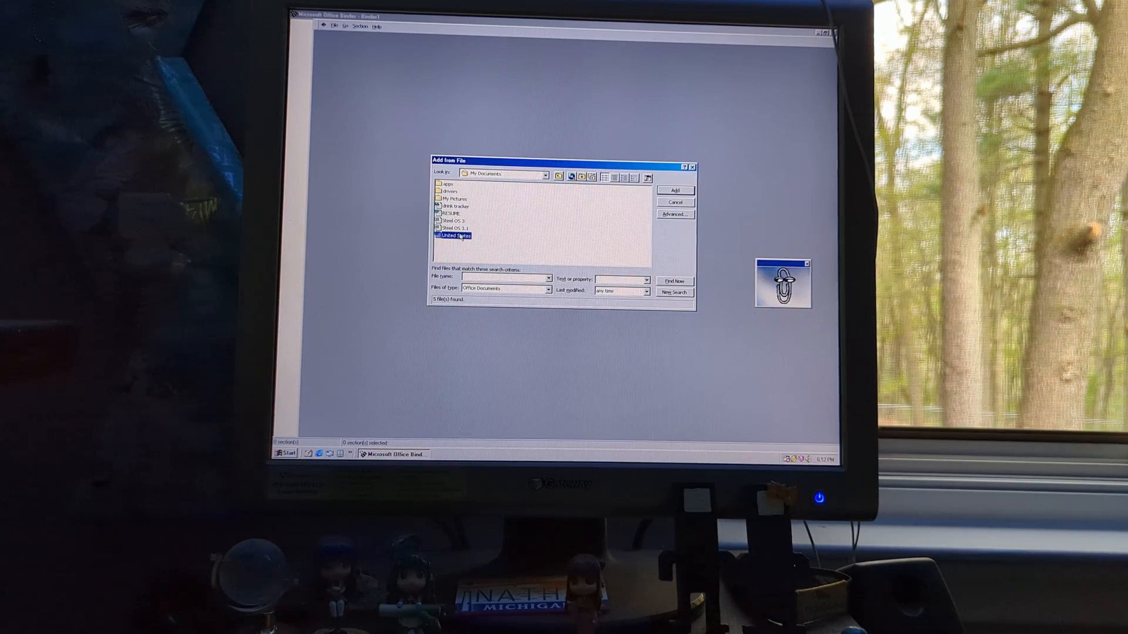
click(674, 191)
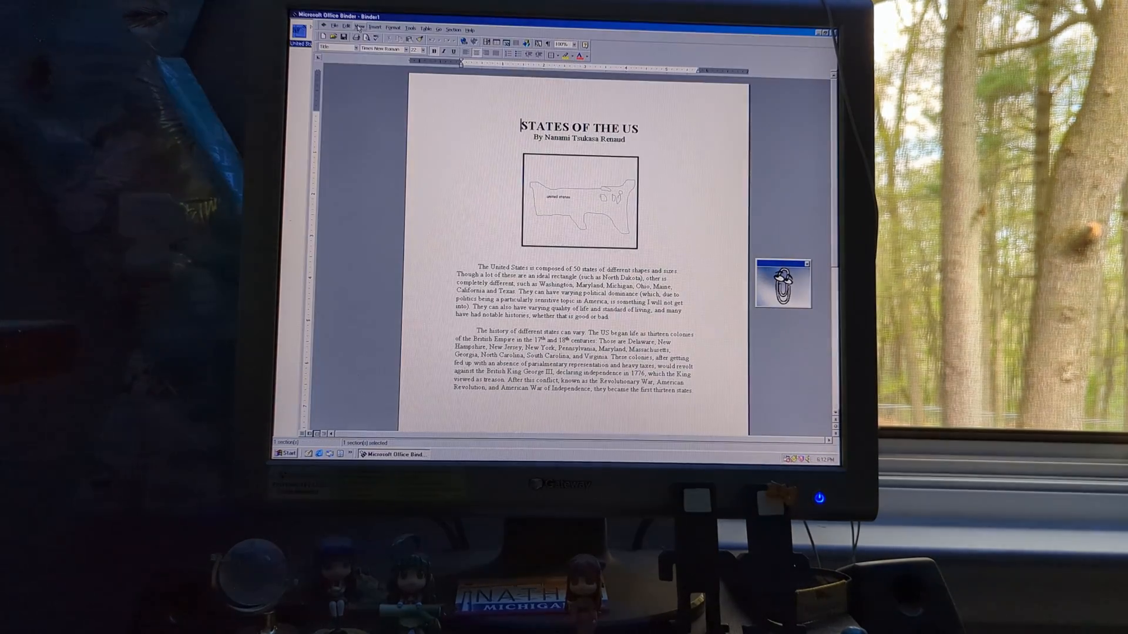
Step: Look over the View menu options for the document, then close the binder
click(351, 28)
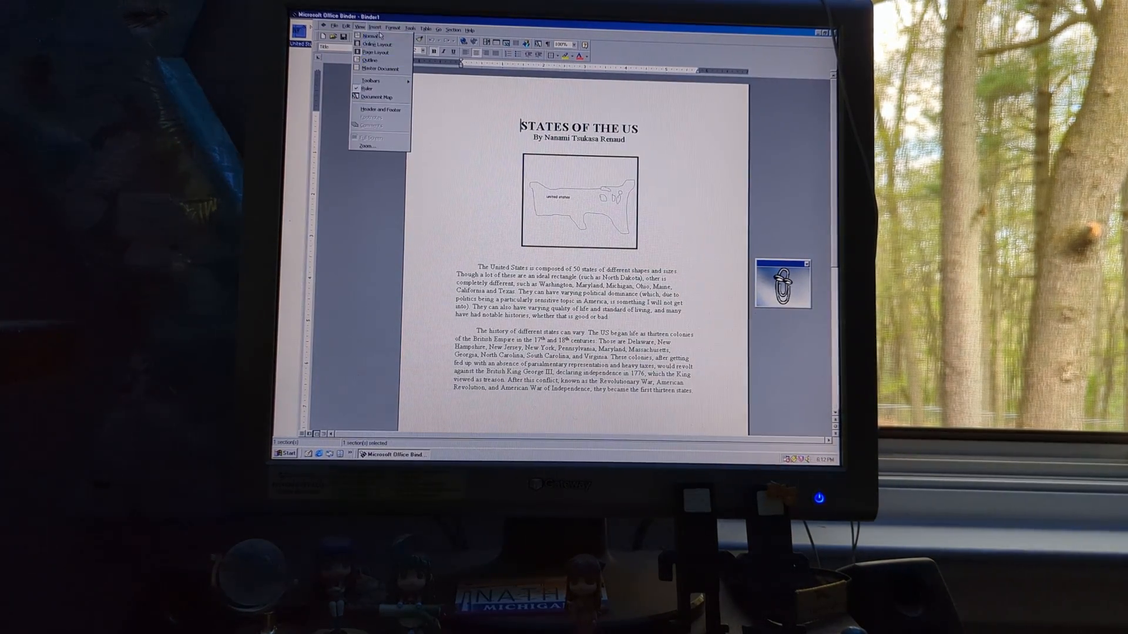
click(407, 29)
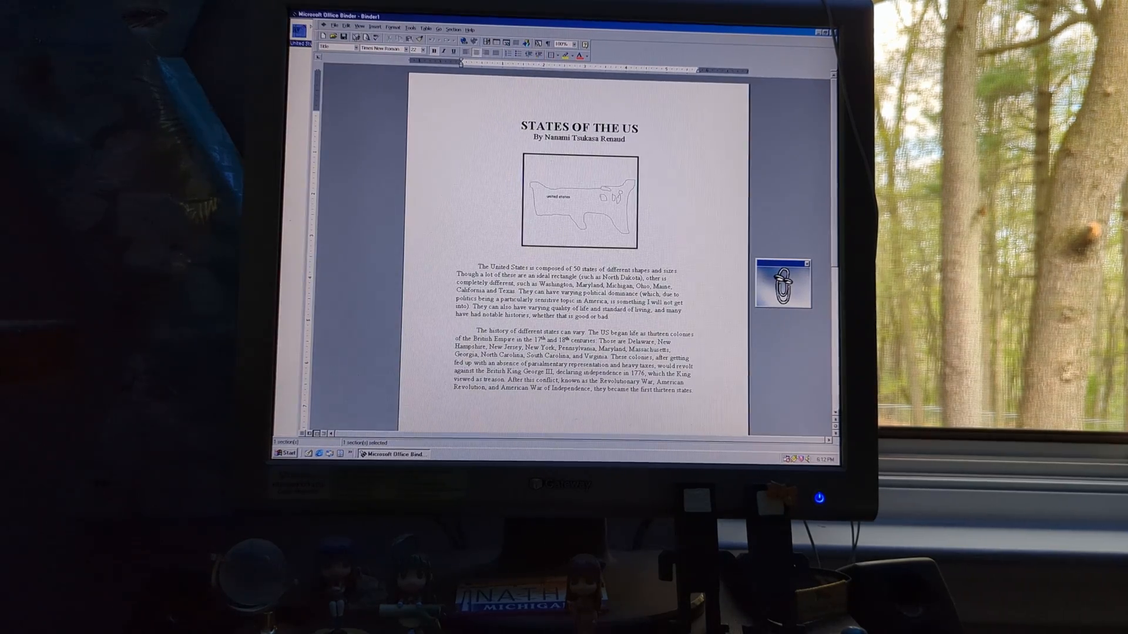
click(348, 28)
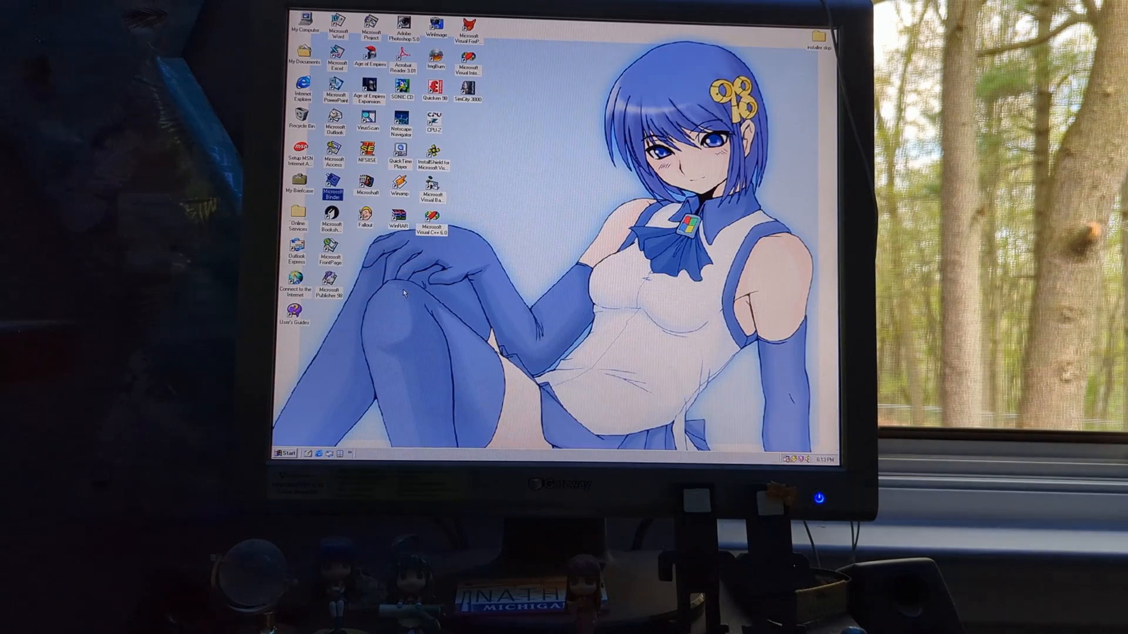
Step: Show the Start menu's Programs list of installed applications
click(284, 453)
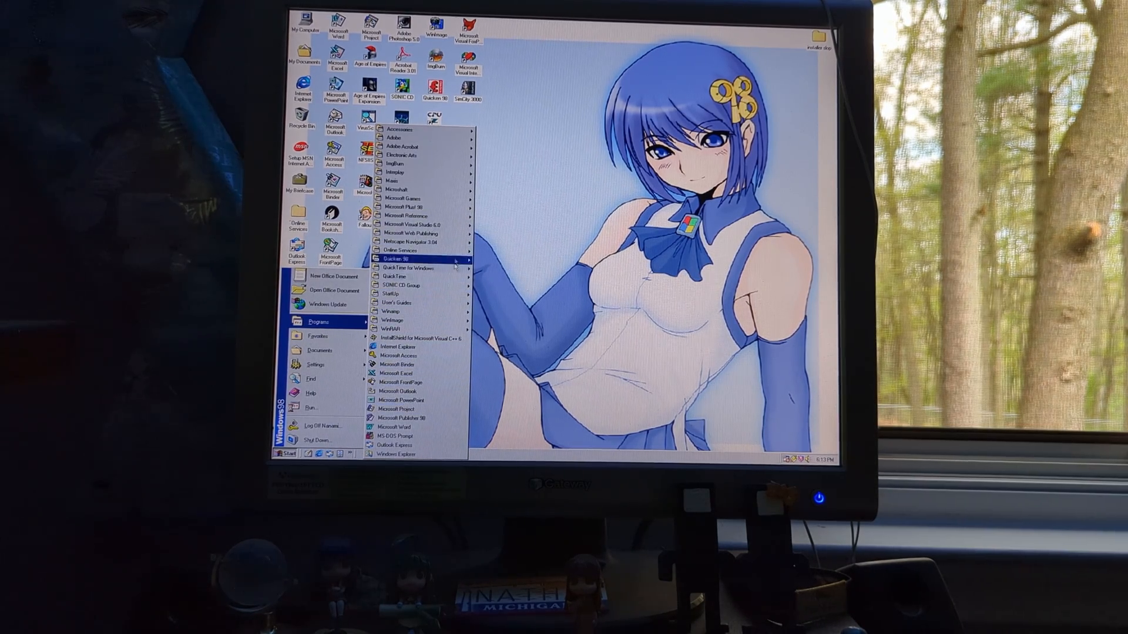
mouse_move(316, 439)
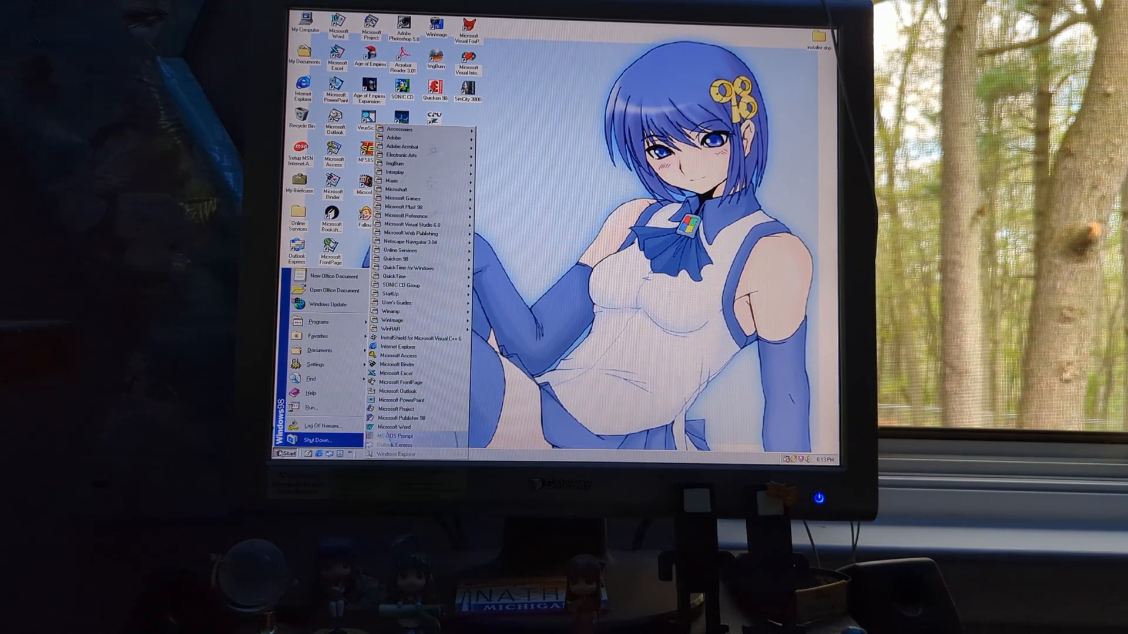